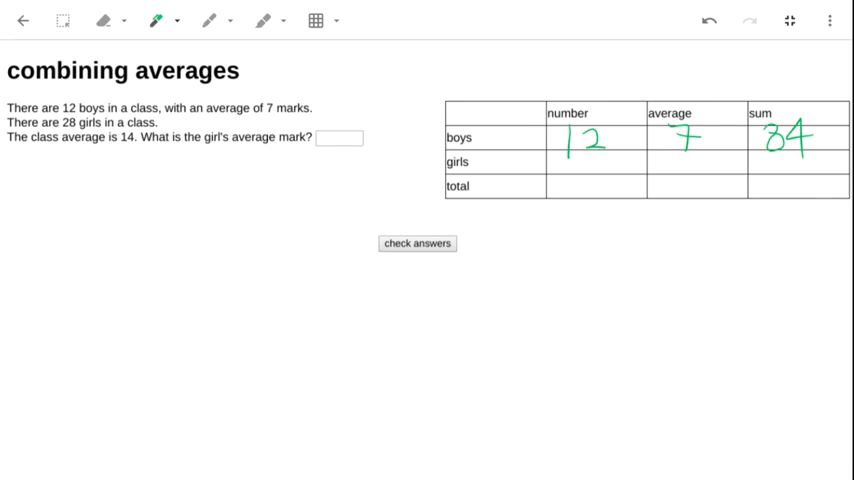
Handwrite 'avg = sum / how many = 84/12' in green below the Check answers button.
drag(470, 285, 463, 305)
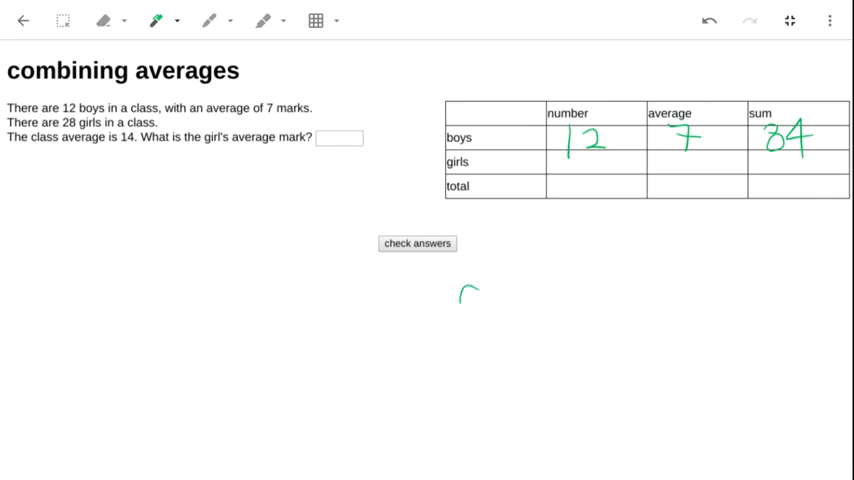
drag(455, 300, 570, 295)
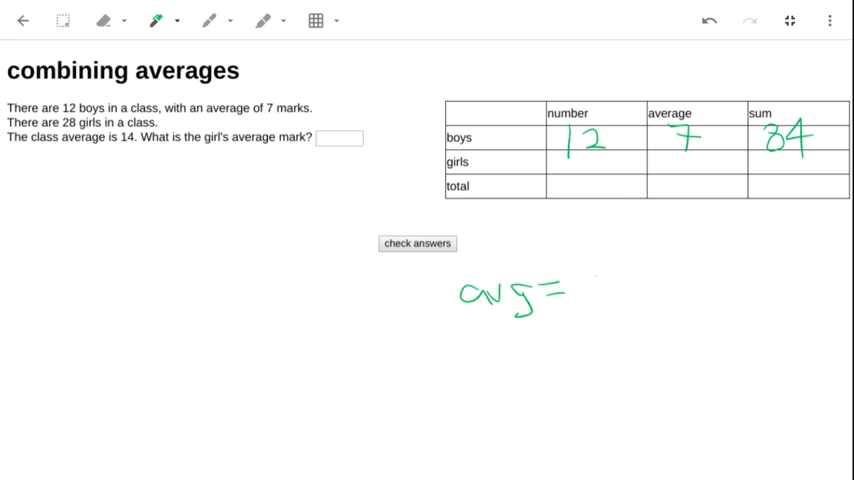
drag(578, 290, 635, 320)
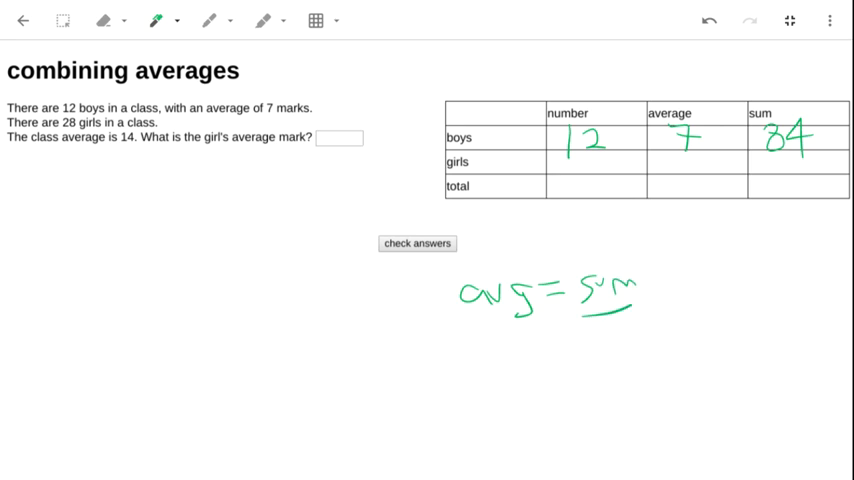
drag(570, 345, 573, 365)
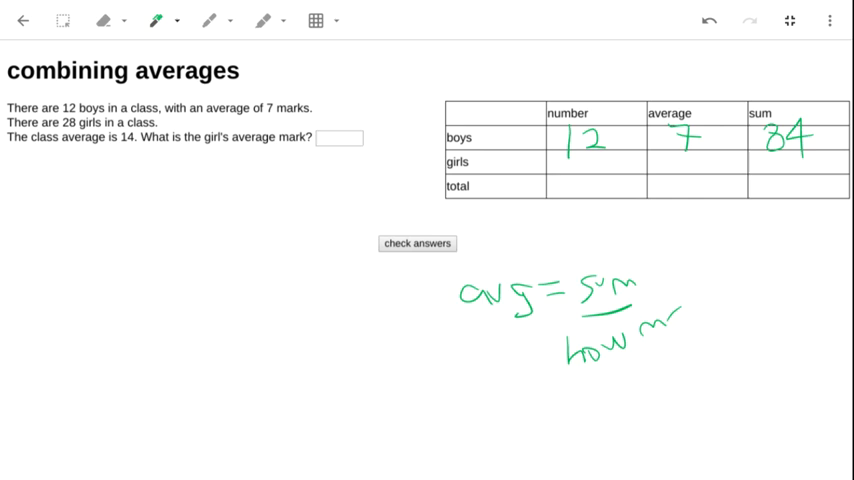
drag(660, 330, 735, 290)
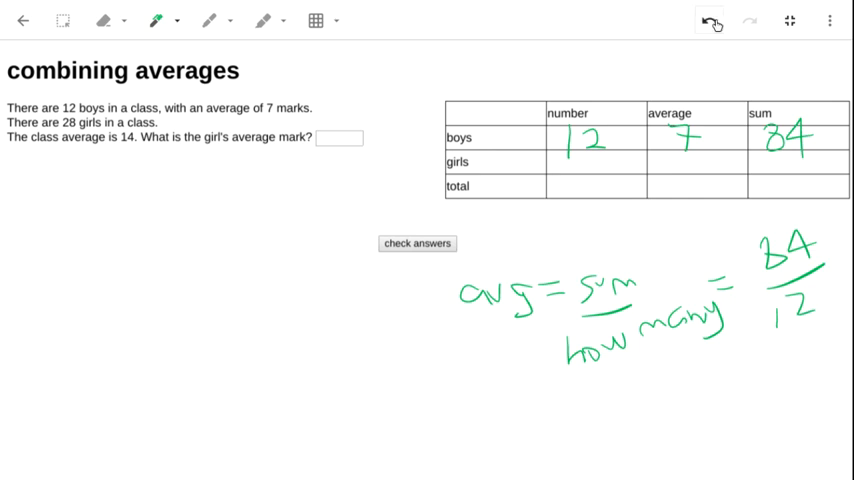
Undo the formula note, then write 28 girls and class average 14 in the table.
click(710, 20)
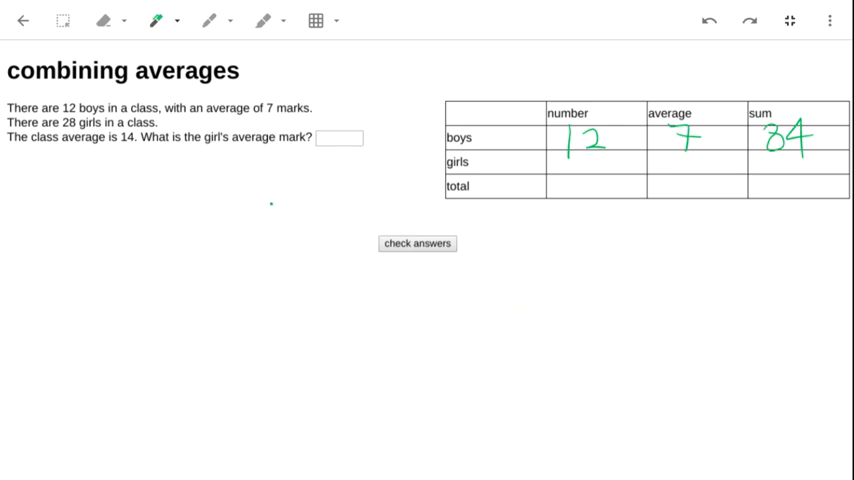
drag(575, 158, 588, 172)
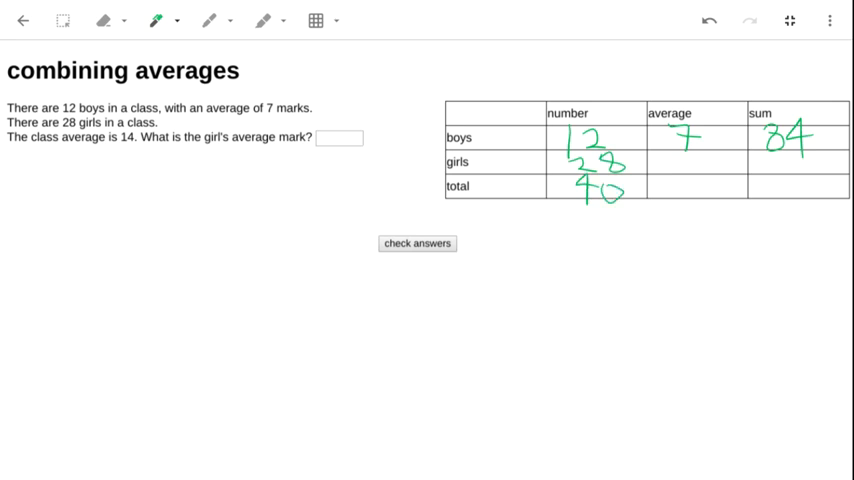
drag(672, 178, 674, 192)
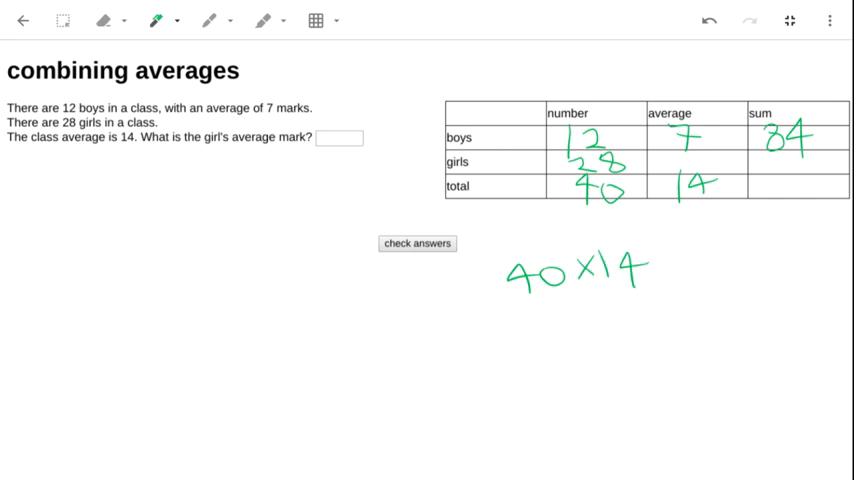
Finish '40 × 14 = 560', enter 560 as the total sum, and start a blue 560 underneath.
drag(658, 258, 678, 268)
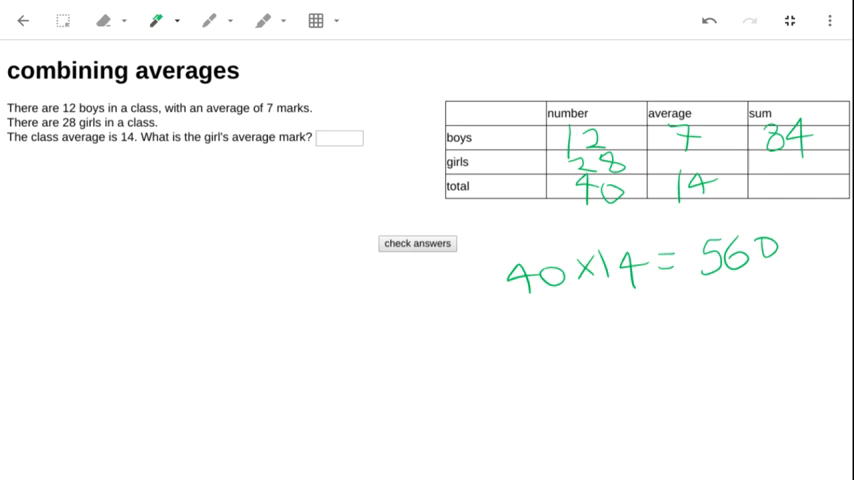
text(560)
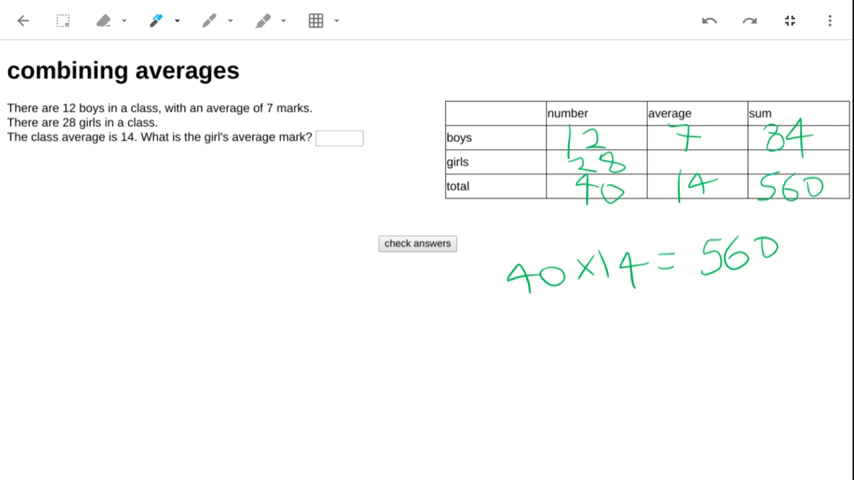
drag(540, 310, 525, 345)
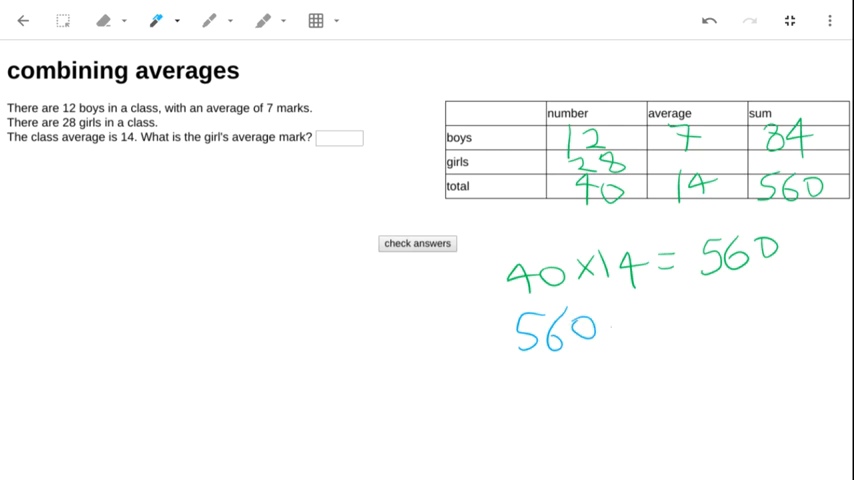
Write '− 84 = 476' after the blue 560 and put 476 in the girls' sum cell.
drag(610, 330, 685, 335)
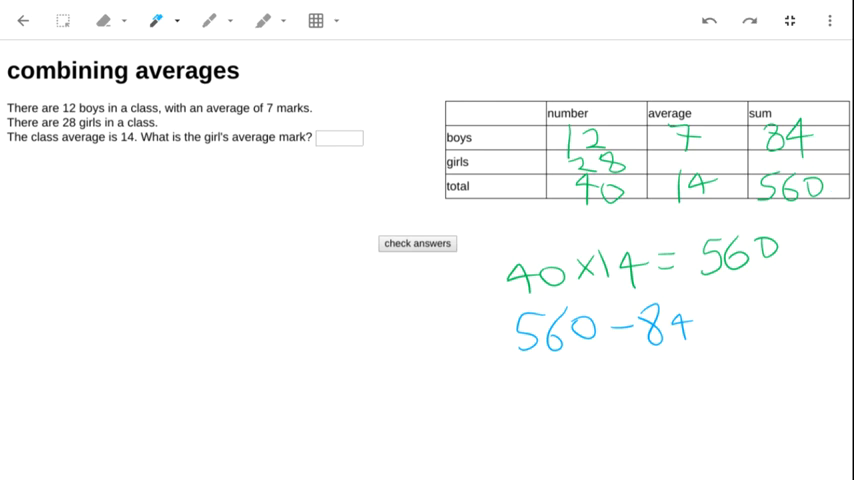
drag(703, 326, 730, 326)
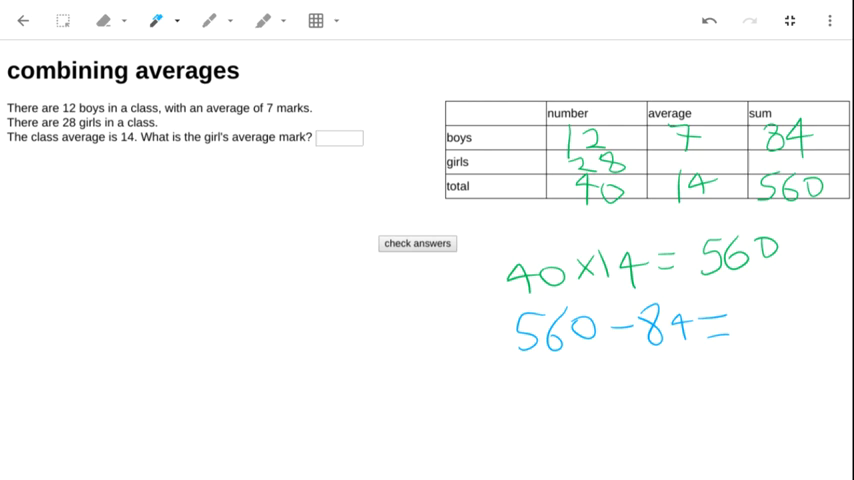
drag(745, 320, 770, 330)
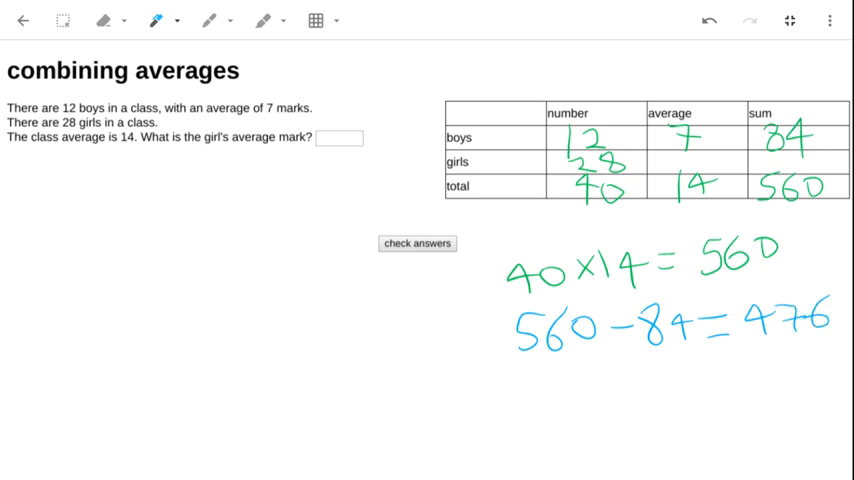
drag(770, 155, 800, 155)
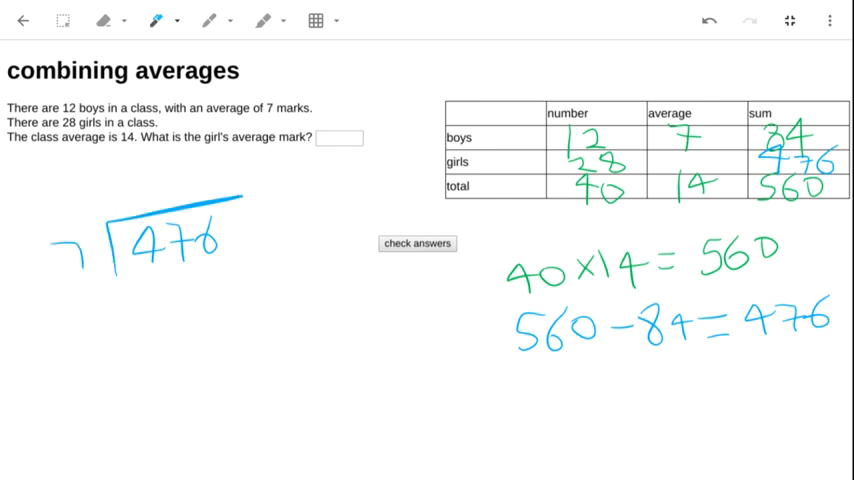
Write the first quotient digit 0 above the long division of 476 by 7.
drag(120, 200, 140, 185)
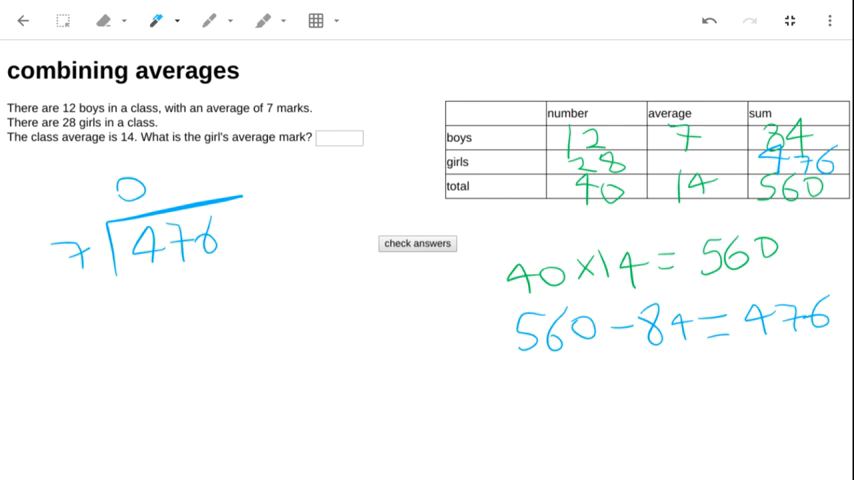